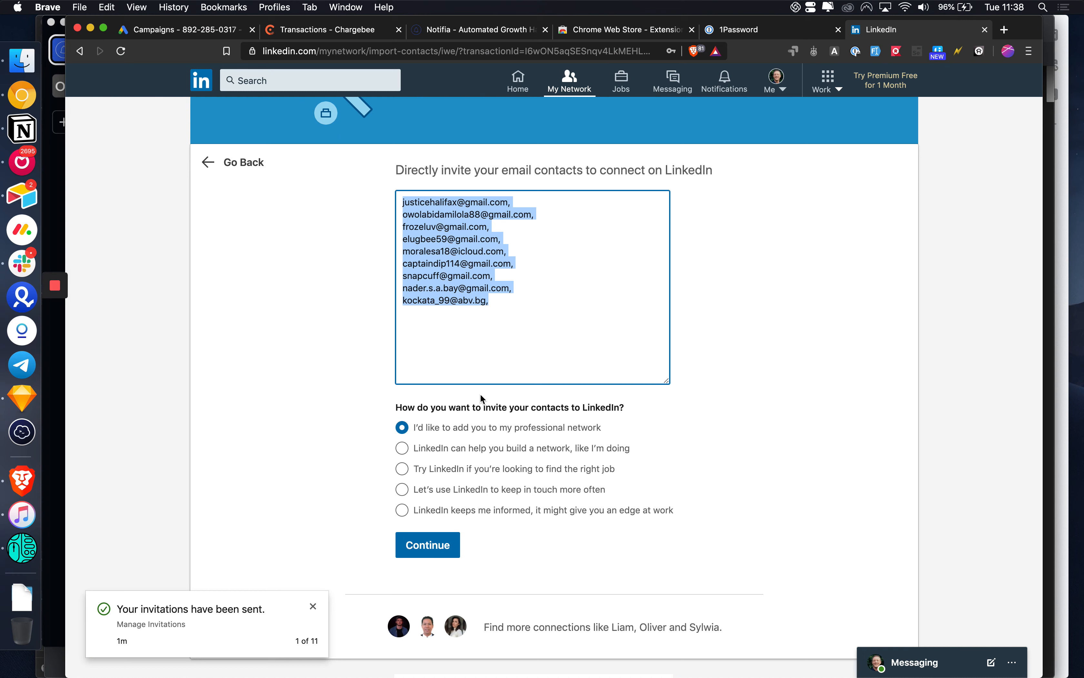
mouse_move(435, 538)
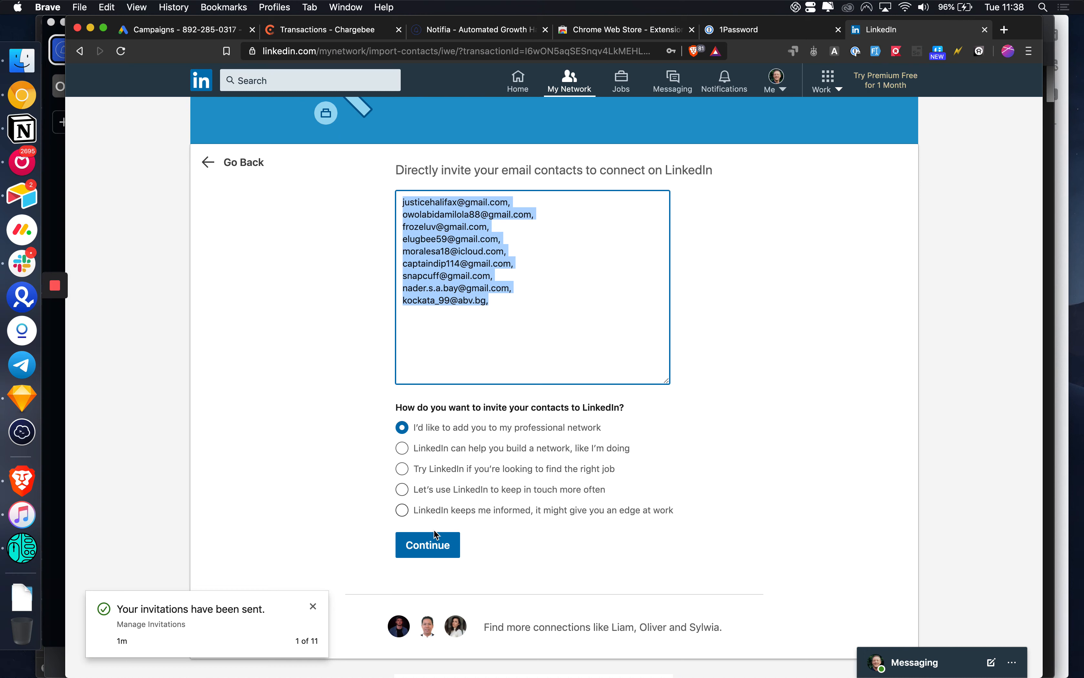
Send invitations to the nine pasted email addresses with the professional-network message via Continue.
click(397, 319)
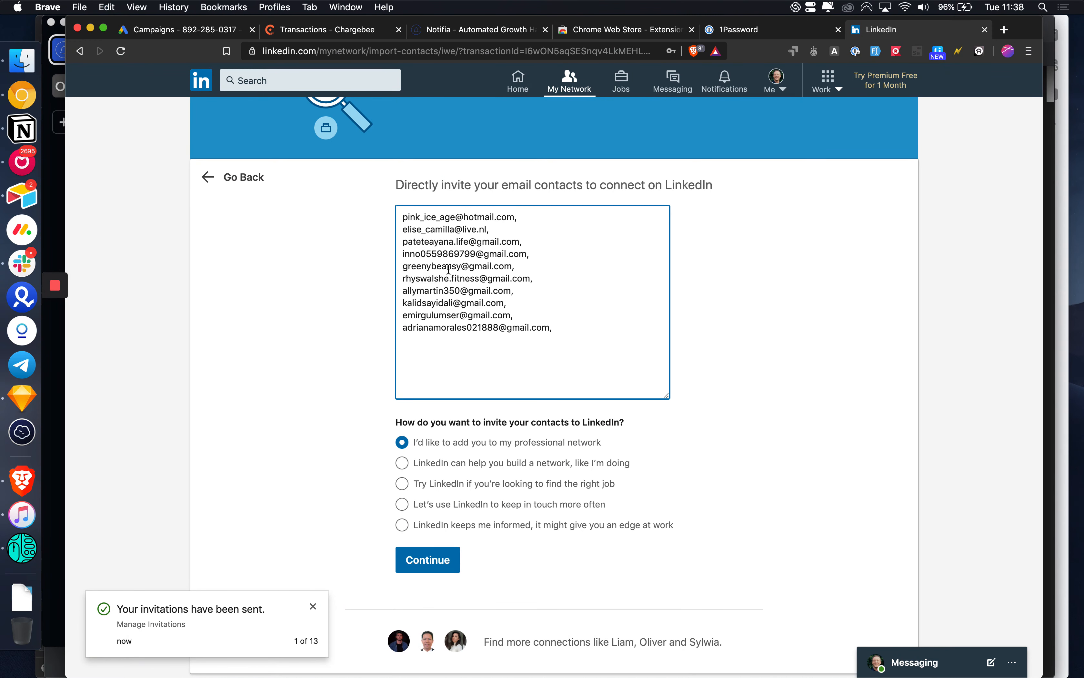
scroll(down, 3)
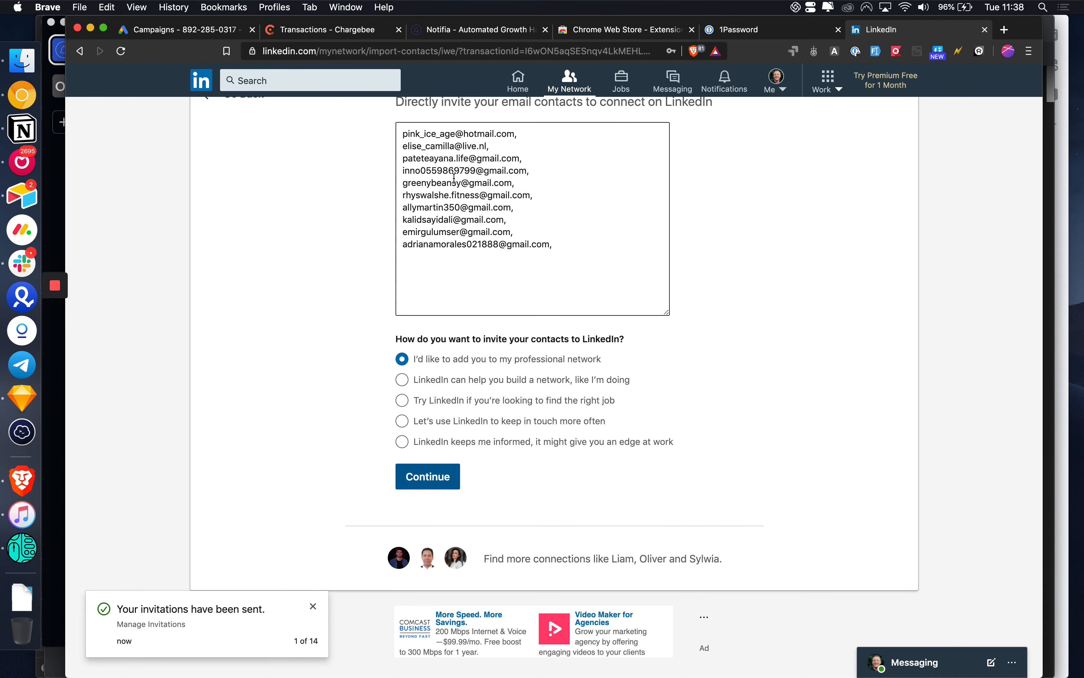
mouse_move(22, 296)
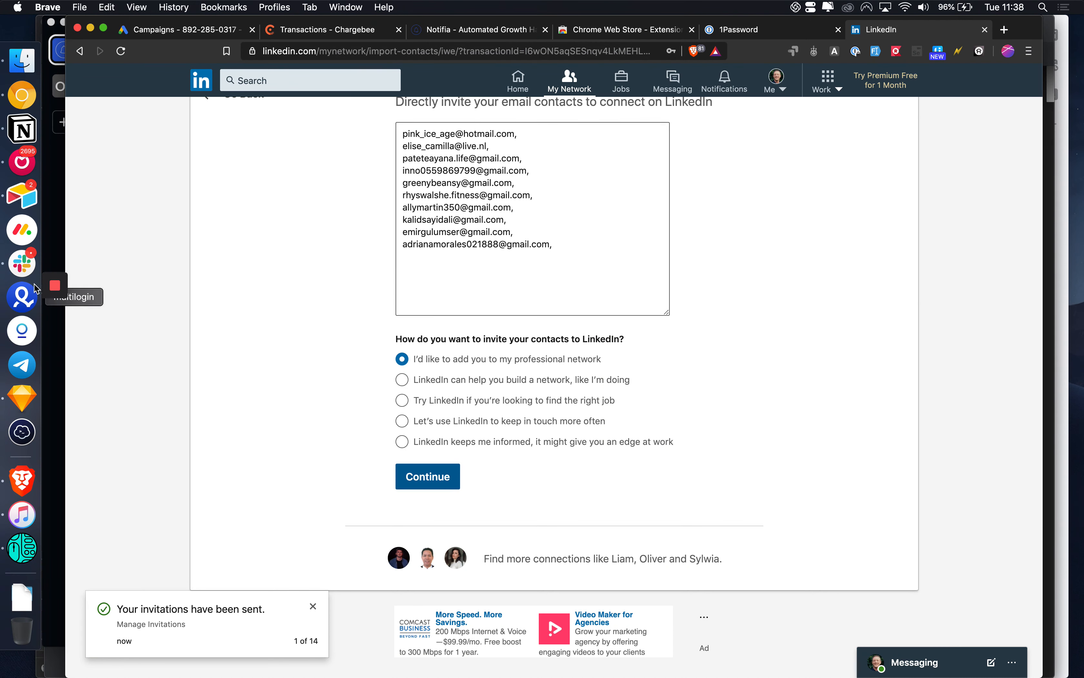